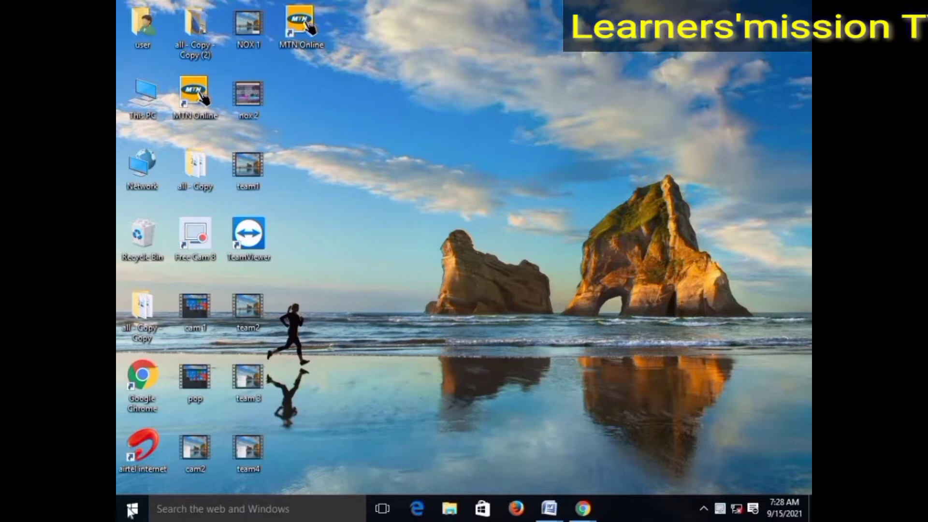
Bring up the mirrored Tecno Spark 5 screen beside the Windows desktop after connecting by USB
left_click(130, 509)
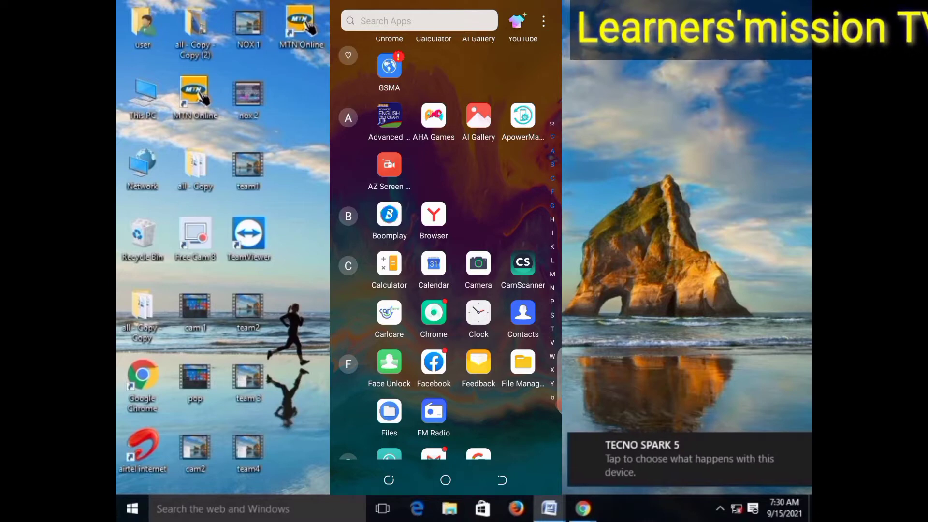
Open USB Preferences from the 'Charging this device via USB' notice in the notification shade
scroll("up", 3)
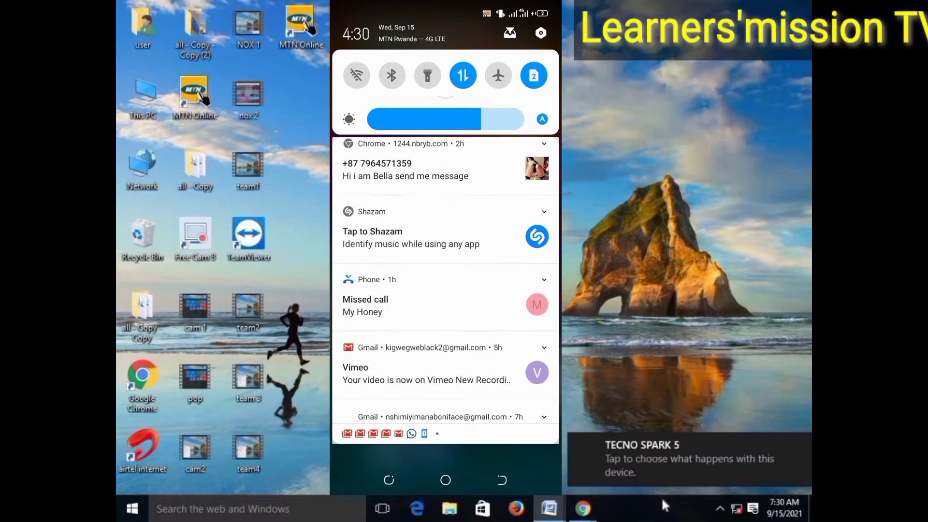
scroll("down", 3)
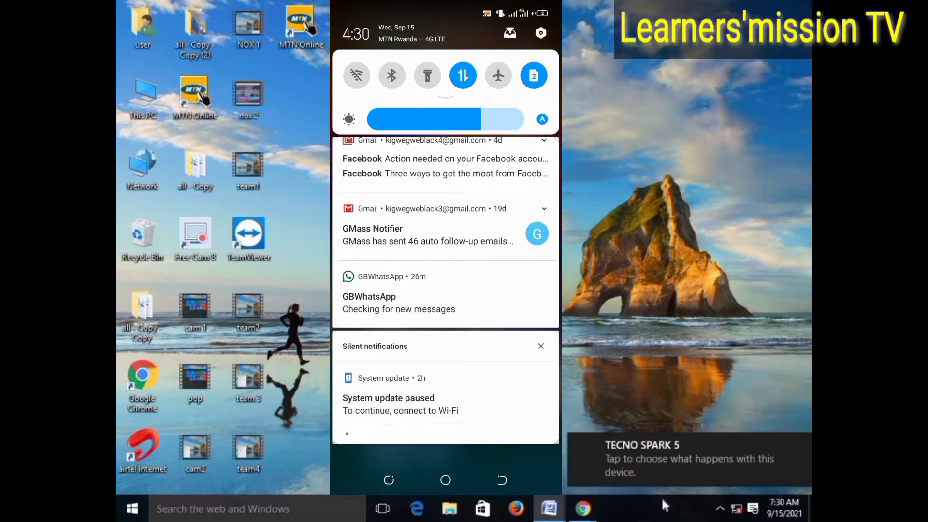
scroll("down", 3)
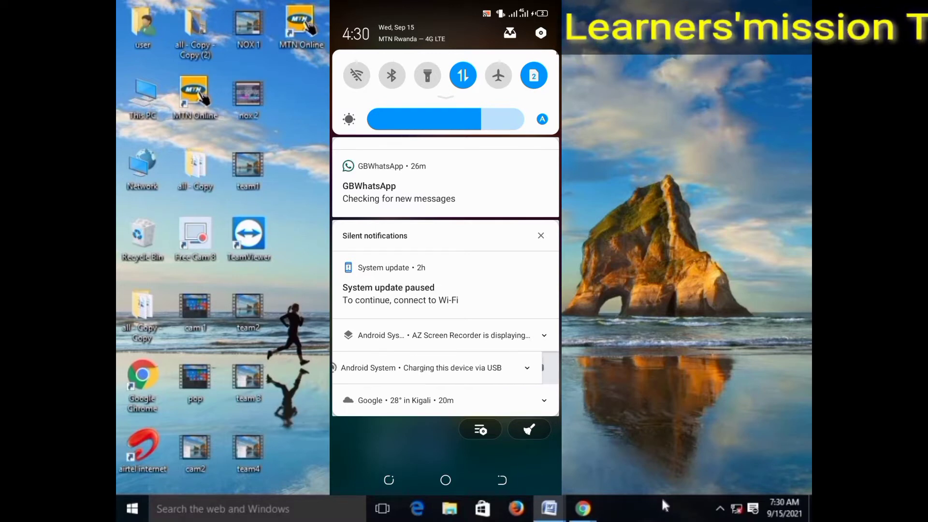
left_click(526, 367)
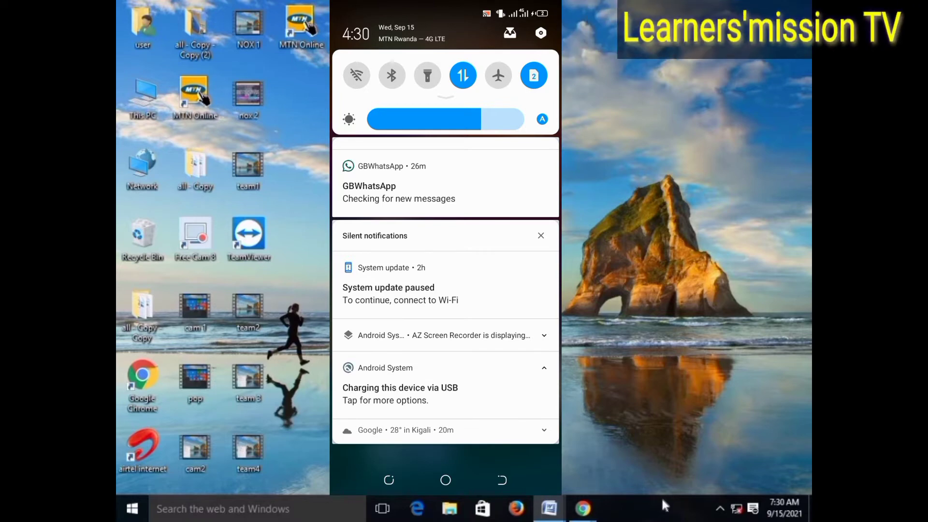
left_click(540, 33)
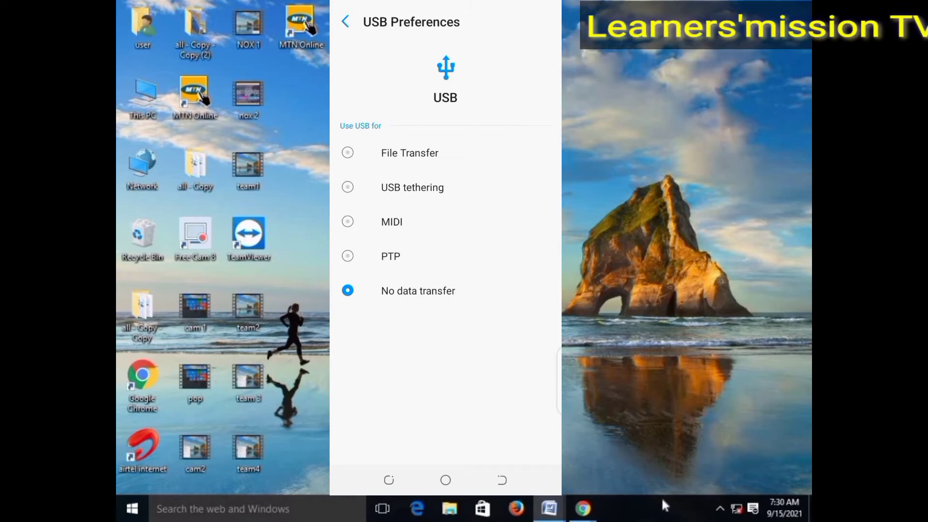
Switch the phone's USB mode to USB tethering to share its internet with the PC
left_click(412, 186)
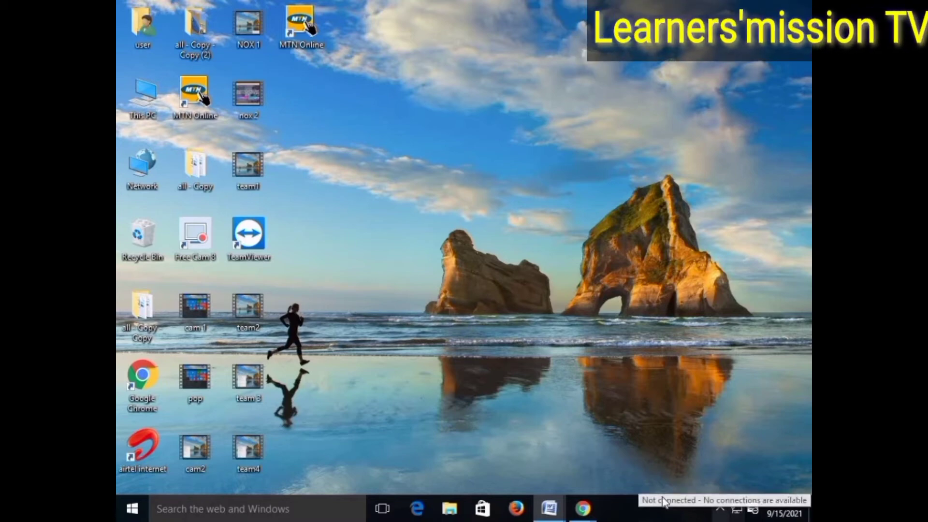
mouse_move(583, 508)
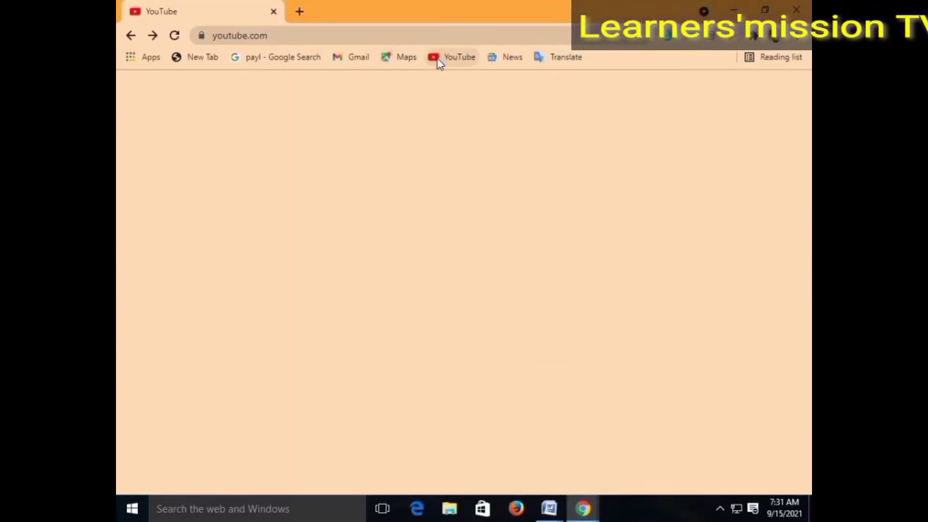
Load the YouTube home page in Chrome and start the FOX 35 'Tracking the Tropics' video
left_click(458, 57)
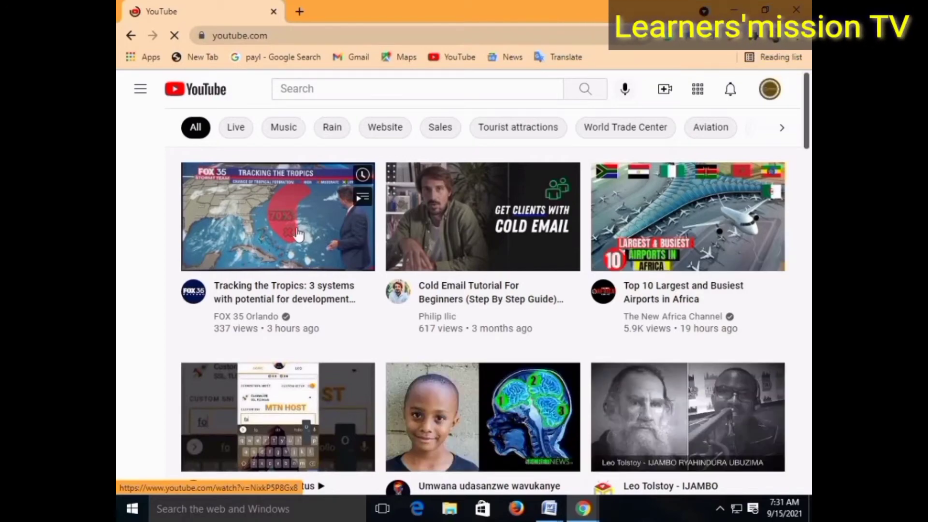
left_click(140, 89)
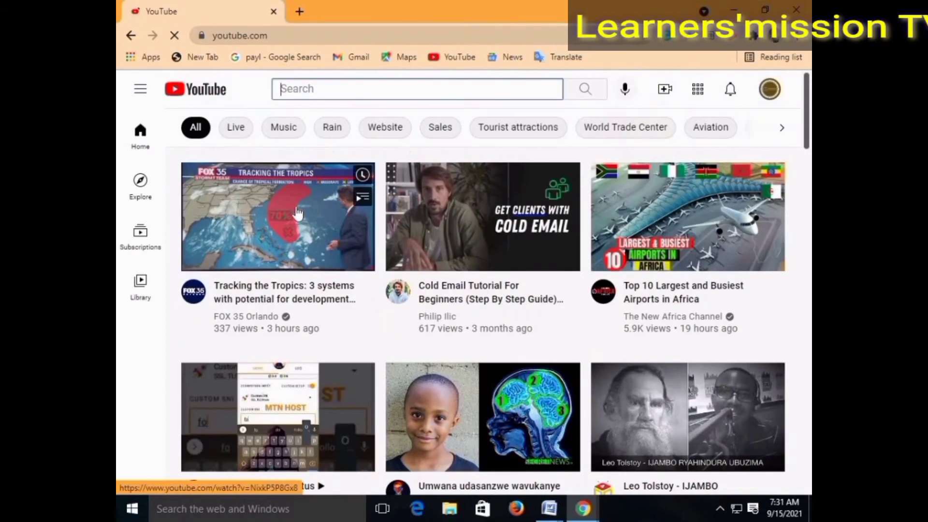
left_click(277, 215)
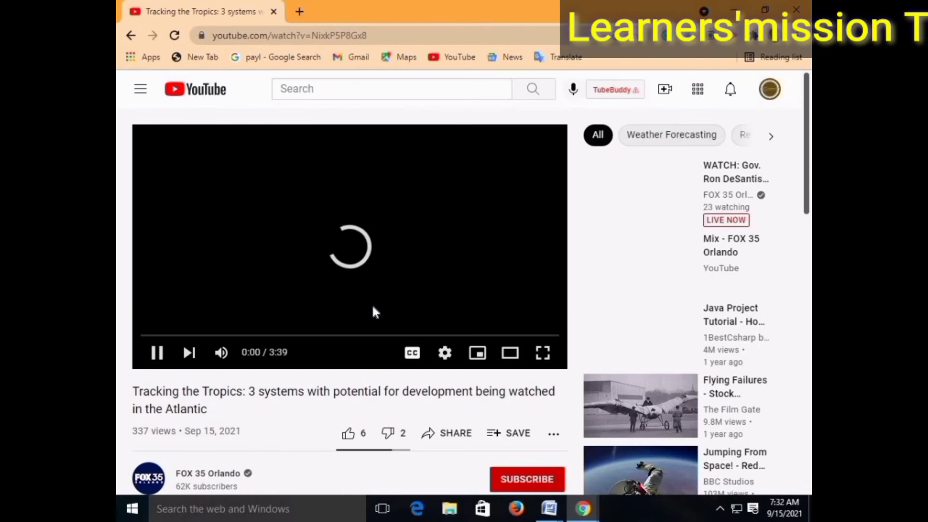